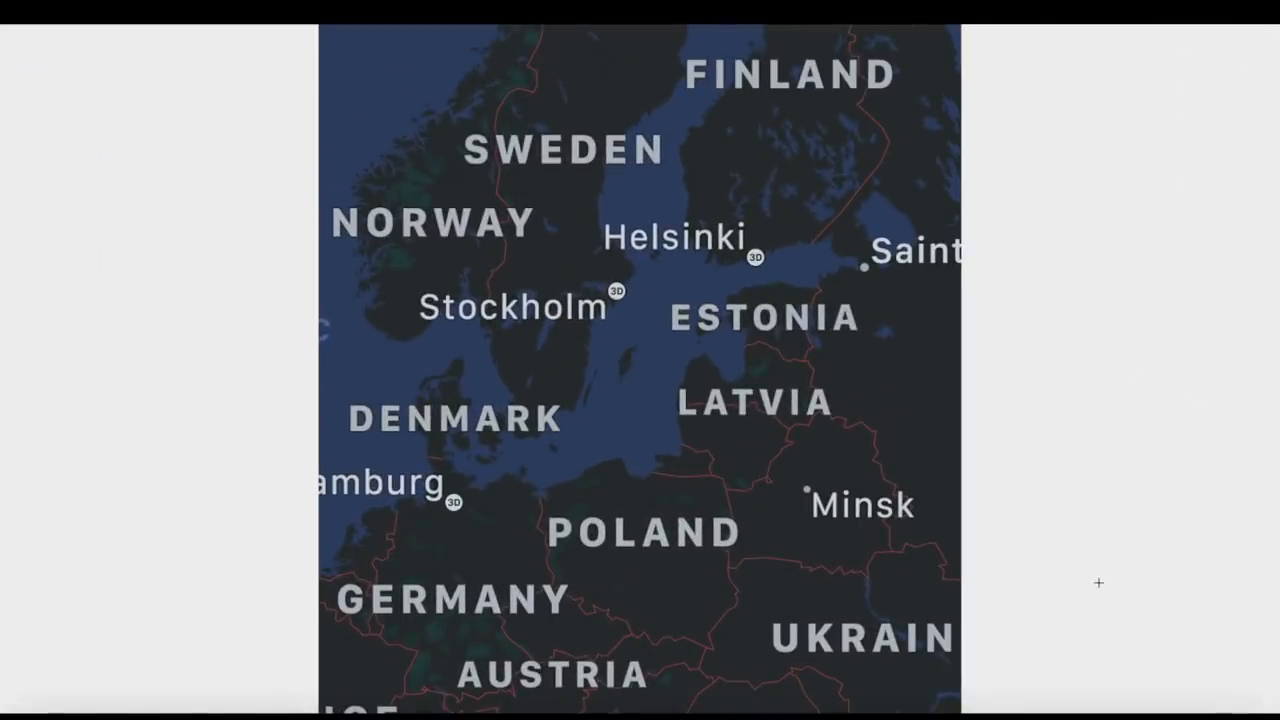
pyautogui.moveTo(1036, 441)
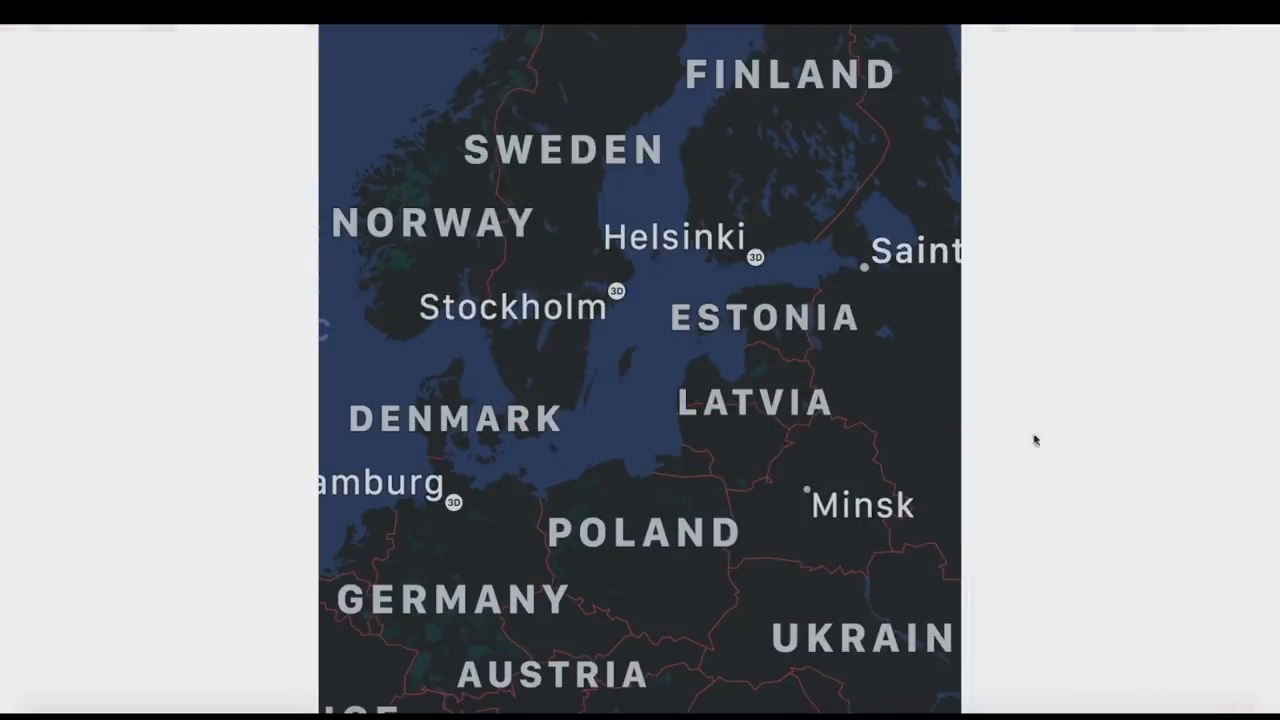
pyautogui.moveTo(1137, 437)
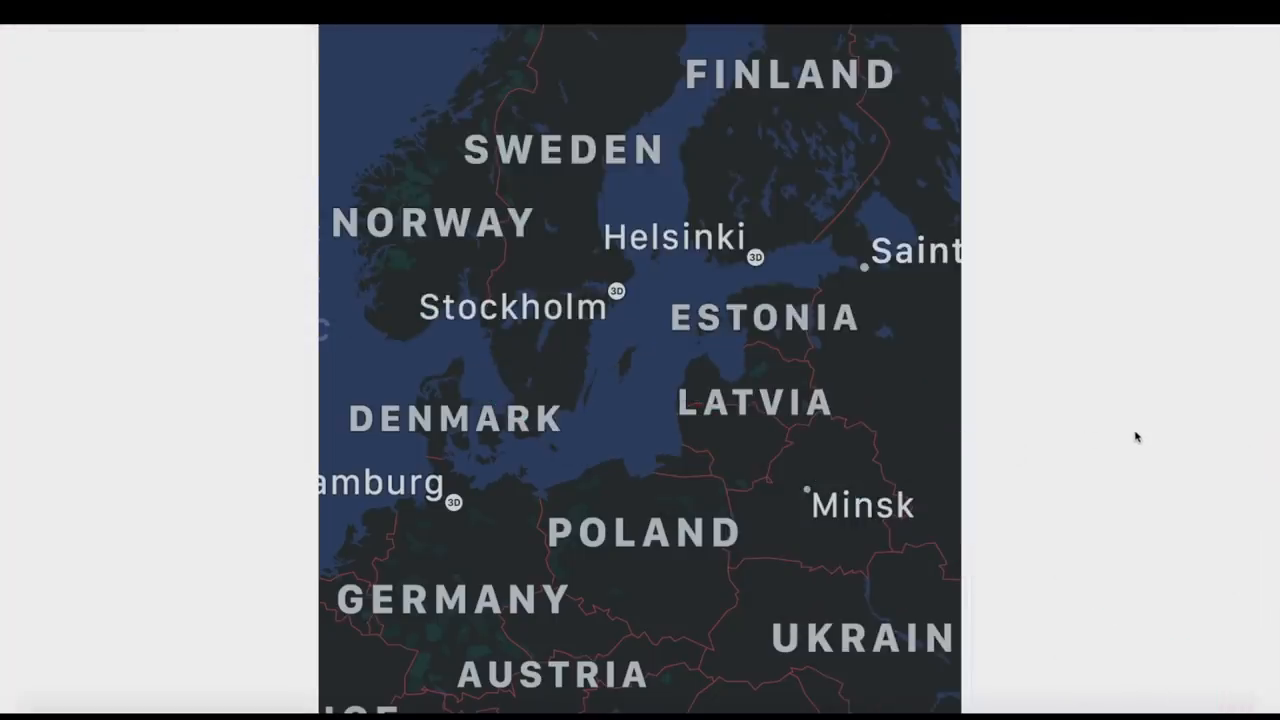
pyautogui.moveTo(970, 317)
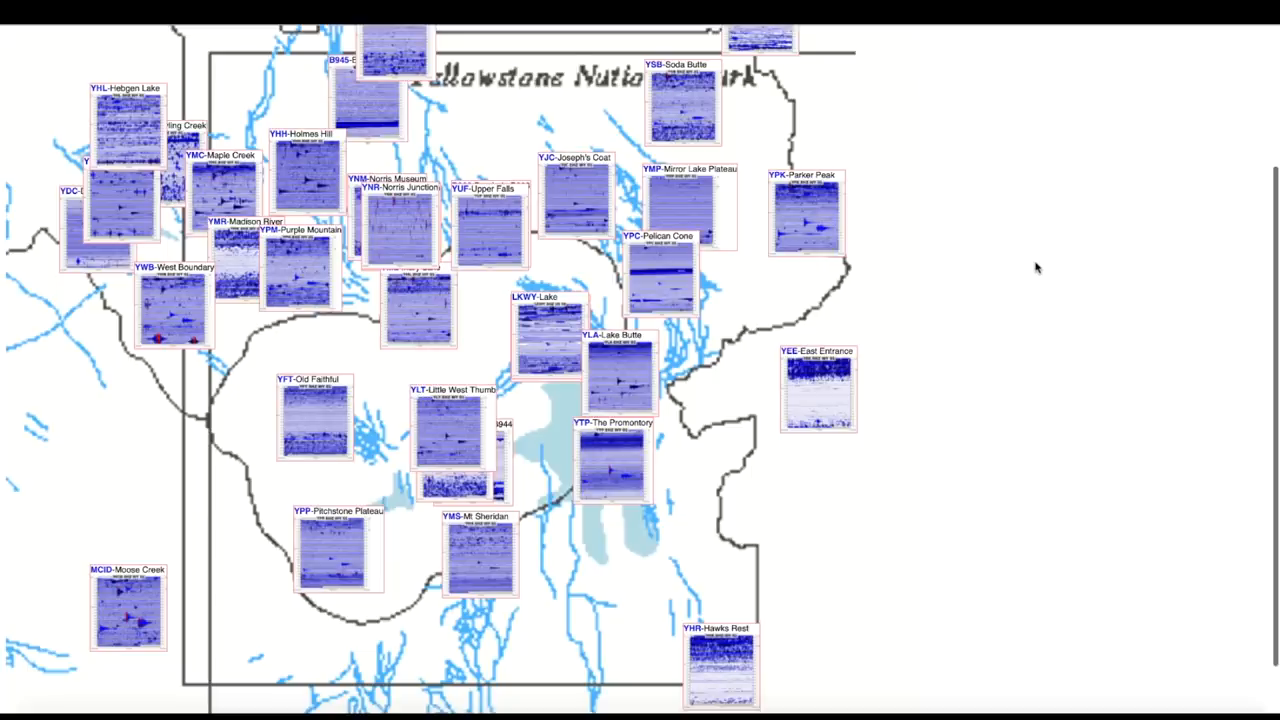
# Step: Scroll down the Yellowstone seismograph map to show more southern stations
pyautogui.scroll(-3)
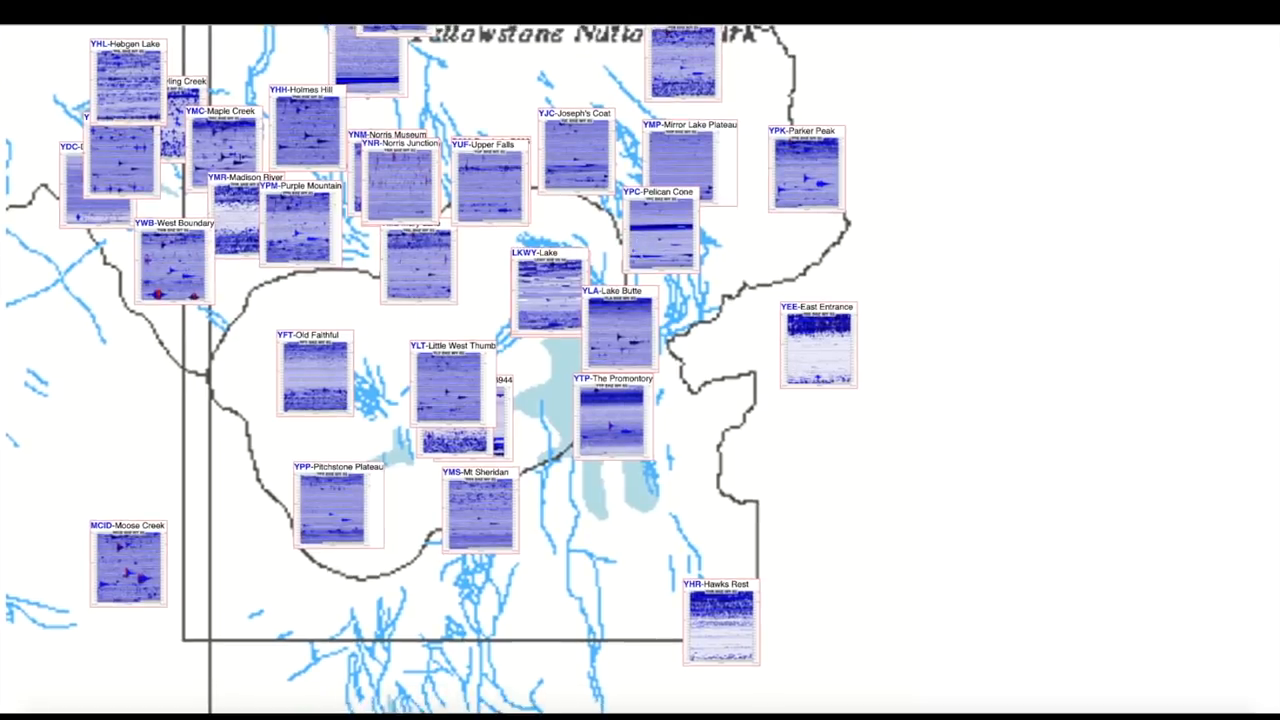
# Step: Open the YWB West Boundary station's full-day seismogram from its map thumbnail
pyautogui.click(175, 260)
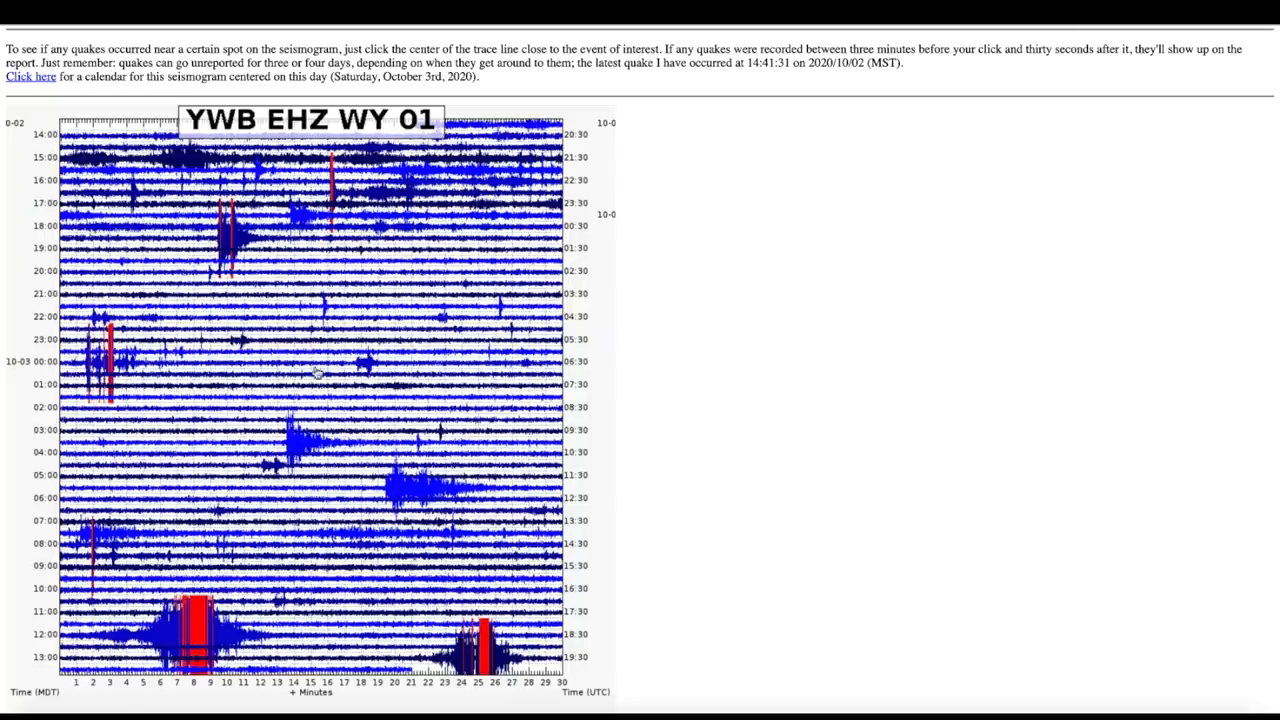
pyautogui.moveTo(483, 655)
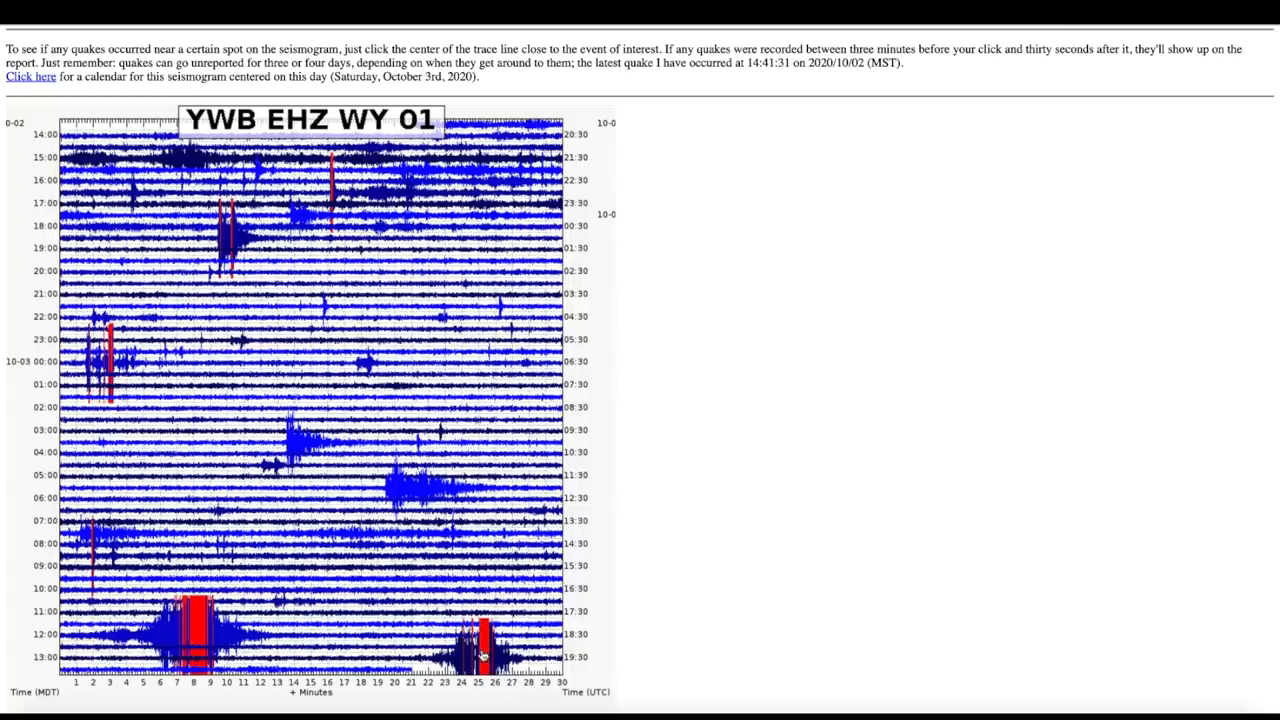
pyautogui.moveTo(193, 630)
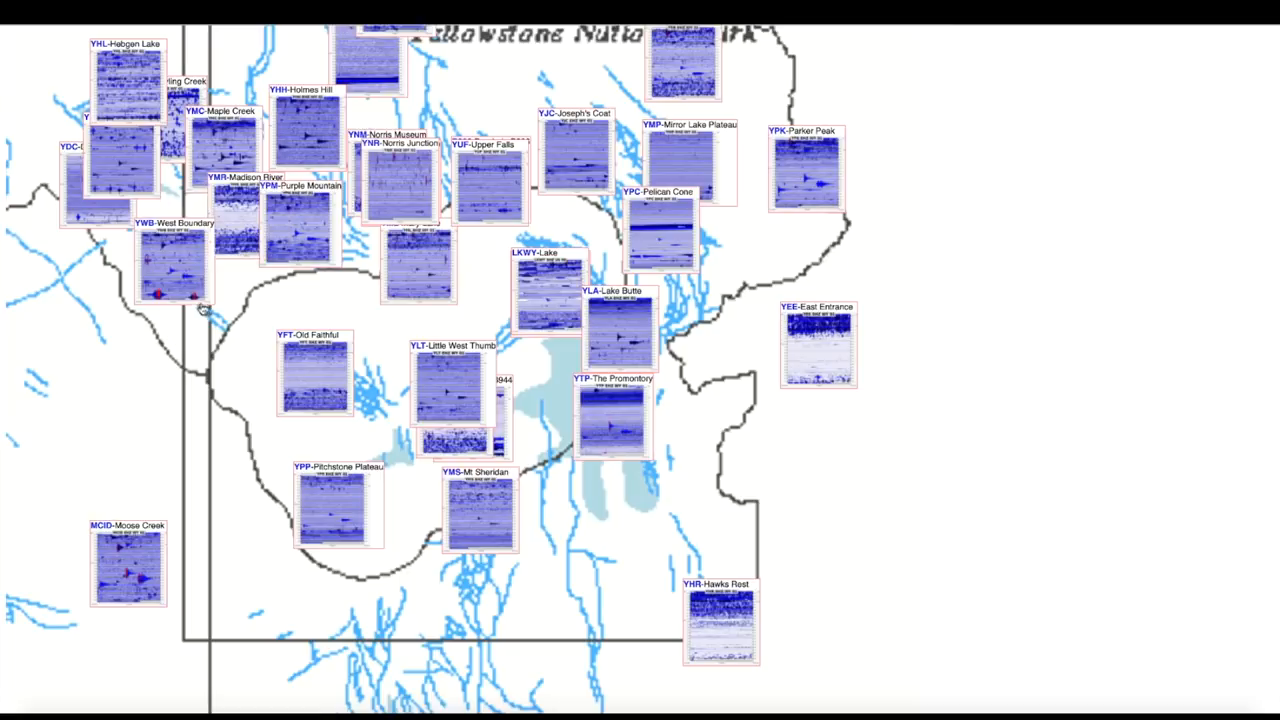
pyautogui.click(170, 265)
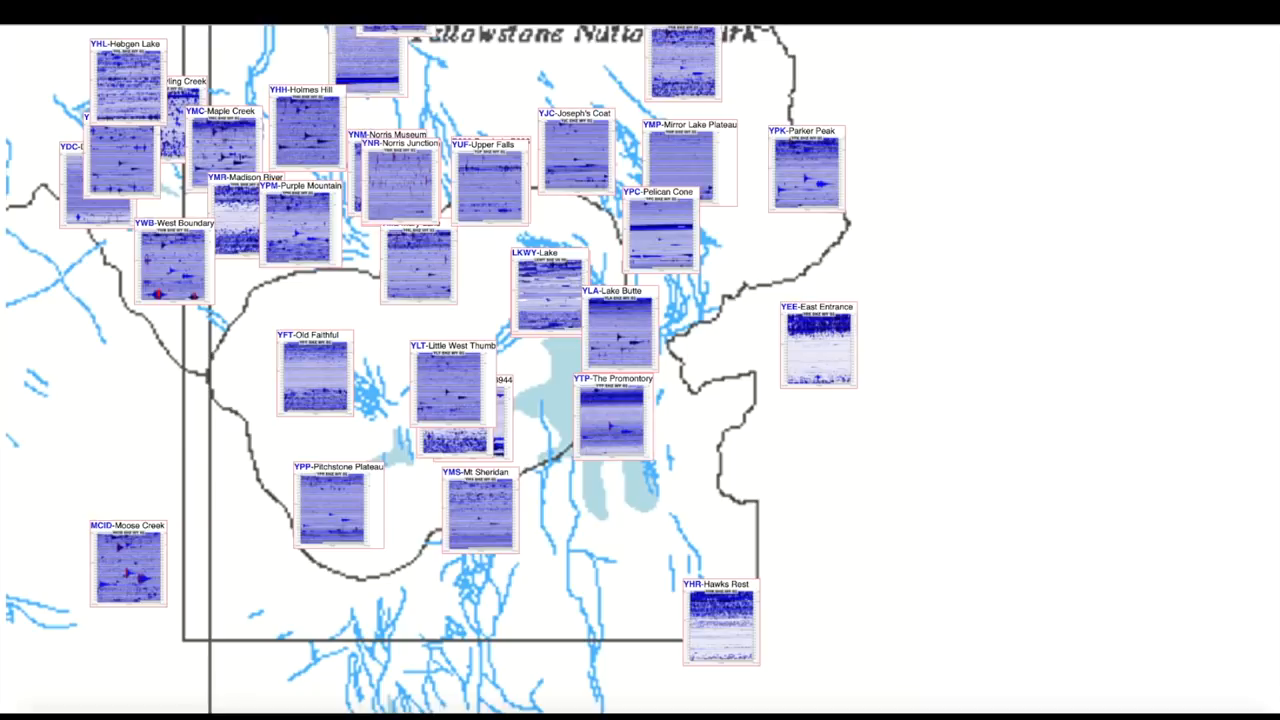
pyautogui.moveTo(998, 230)
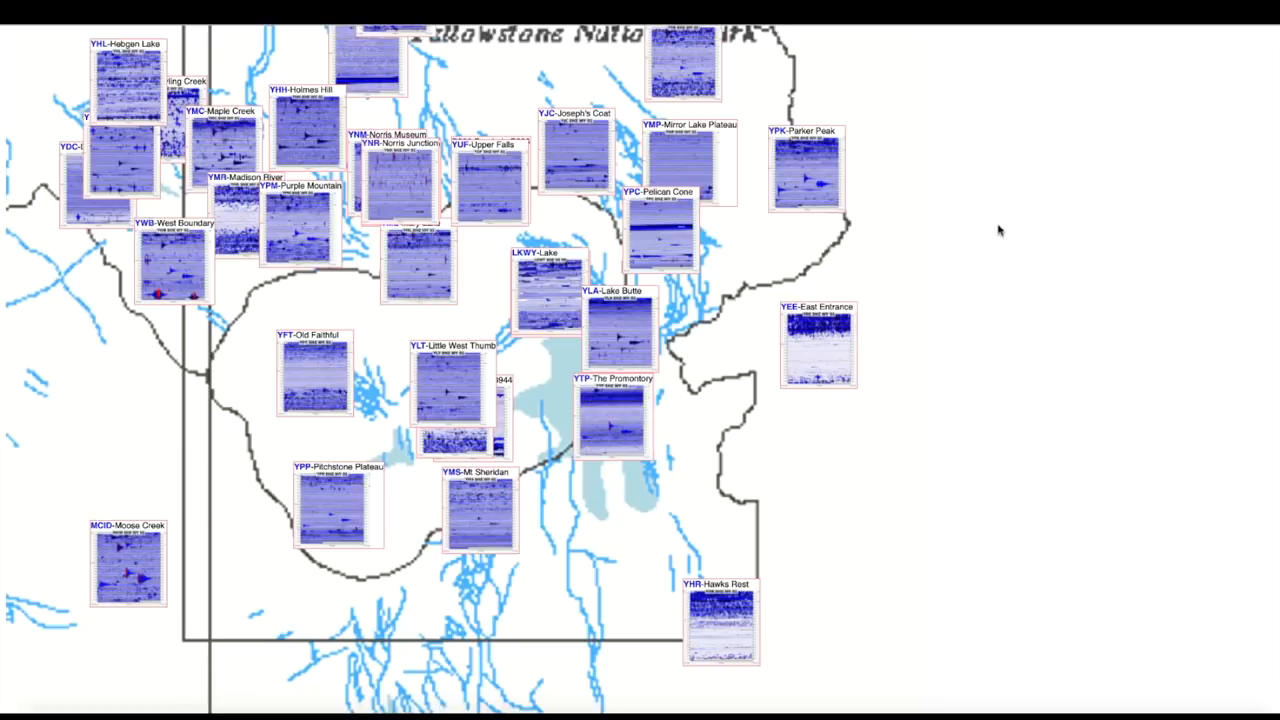
pyautogui.moveTo(993, 612)
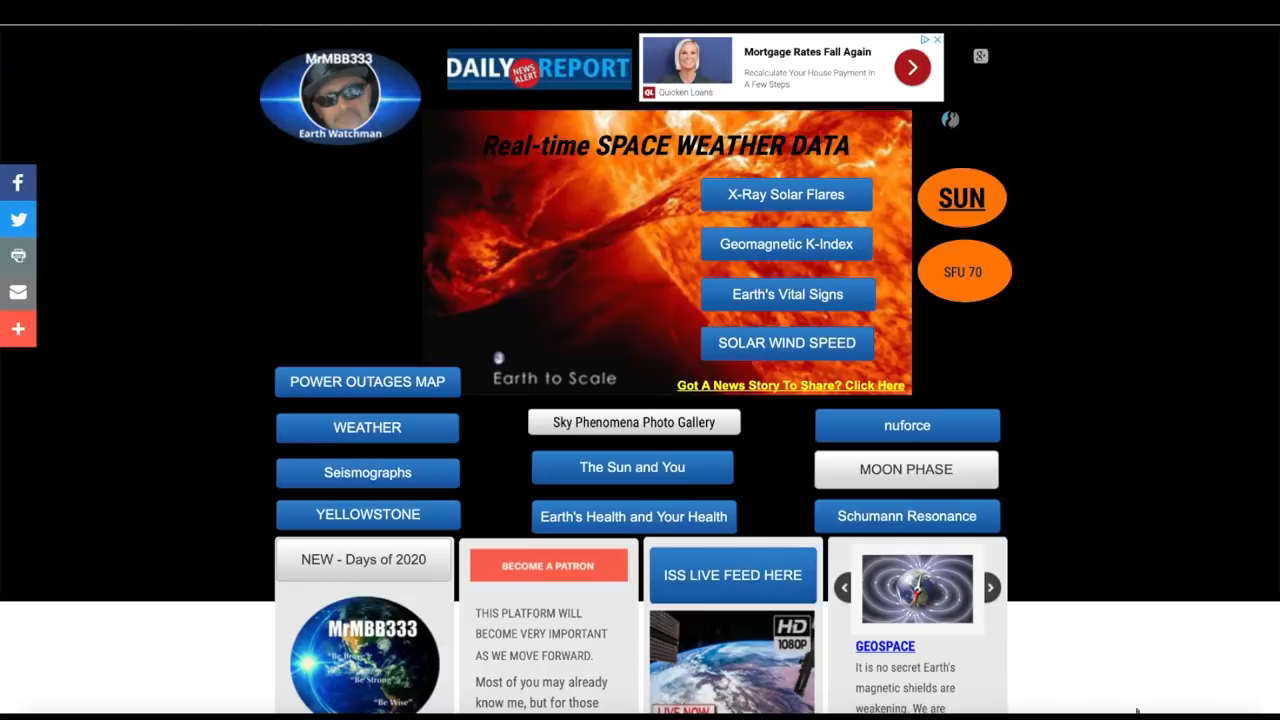
pyautogui.moveTo(1037, 483)
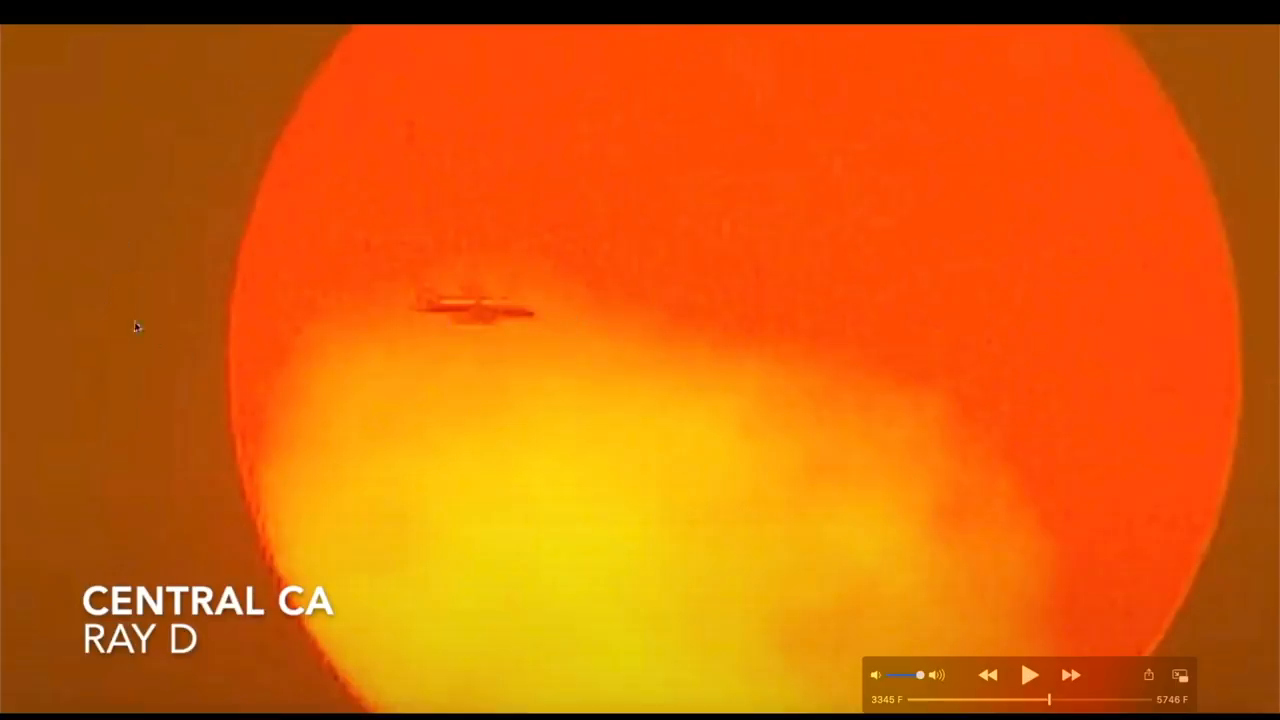
# Step: Resume playback from the jet-over-sun clip until the 'Enhanced' title card
pyautogui.click(1030, 674)
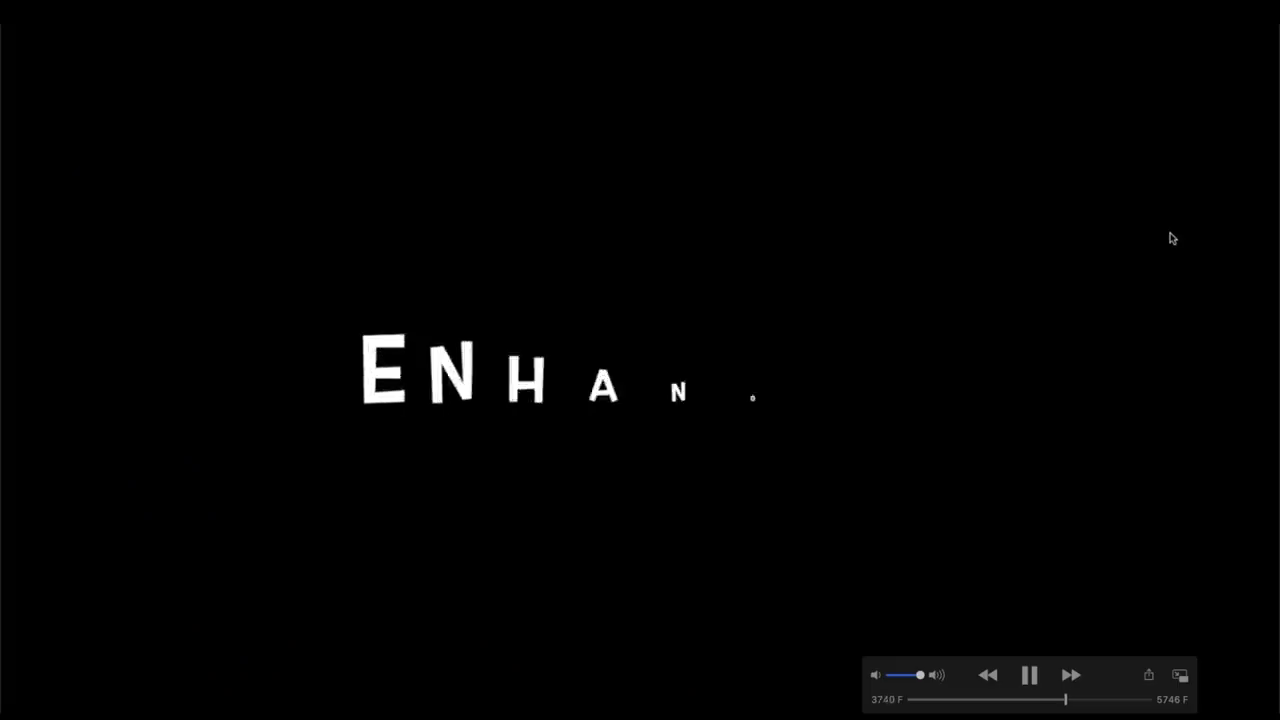